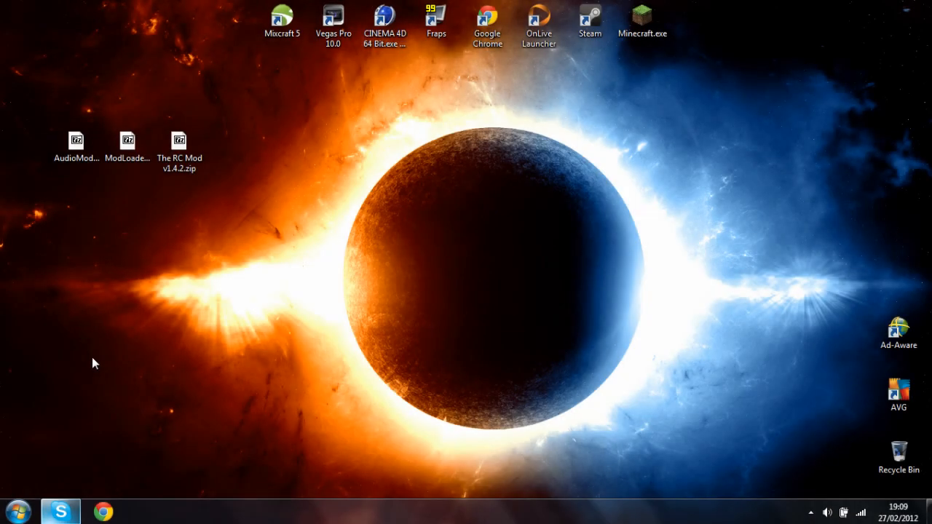
# Step: Select The RC Mod, ModLoader and AudioMod archives on the desktop
pyautogui.click(179, 151)
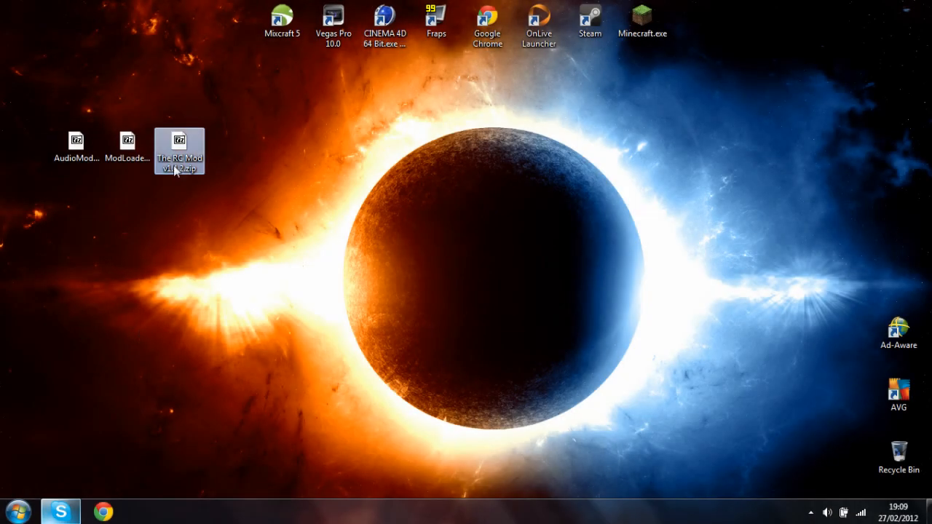
pyautogui.moveTo(211, 187)
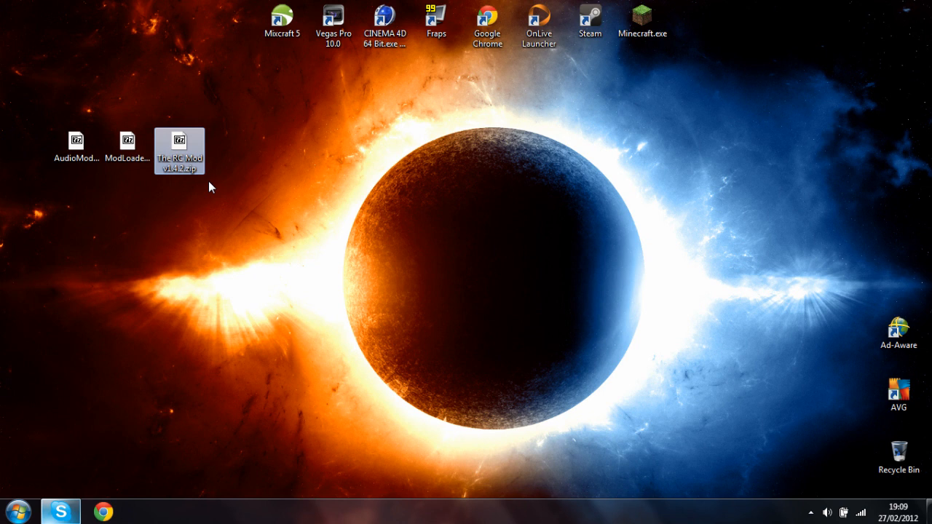
pyautogui.click(127, 142)
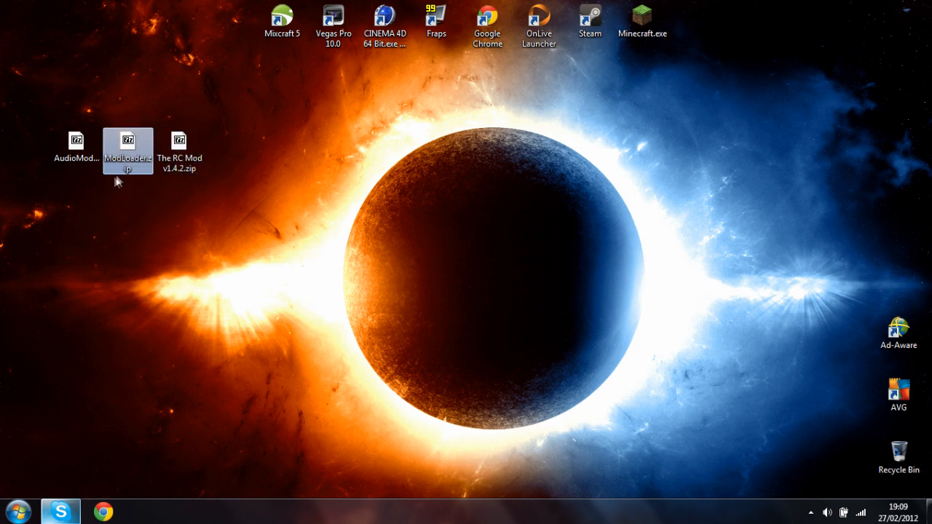
pyautogui.click(76, 151)
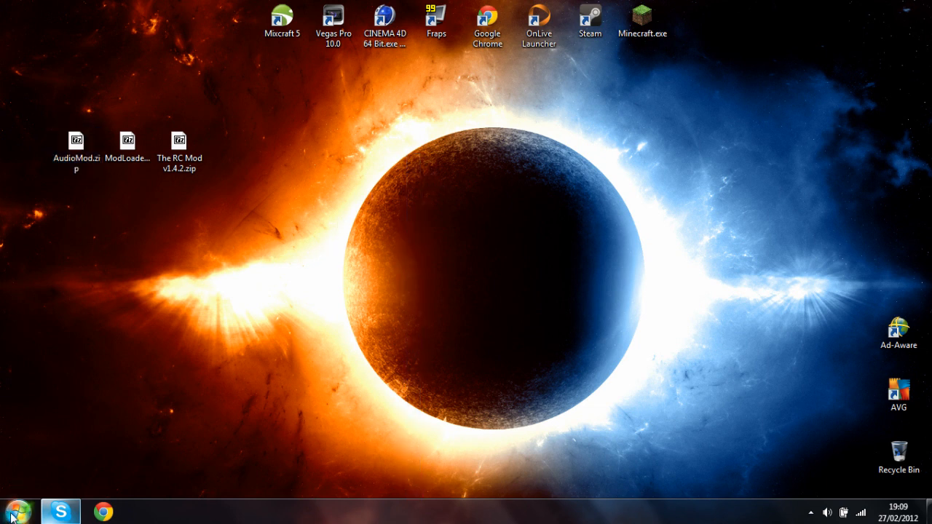
# Step: Go to the .minecraft bin folder and open minecraft.jar as a 7-Zip archive
pyautogui.click(10, 511)
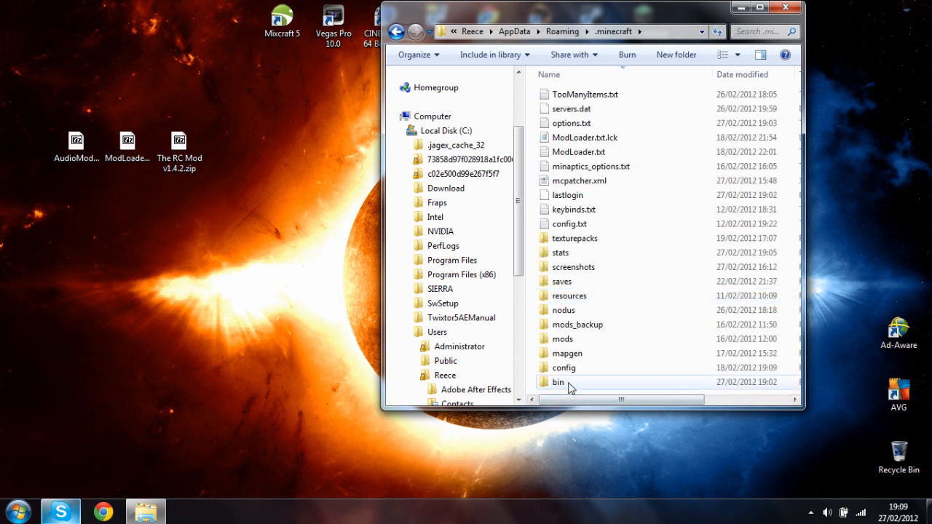
pyautogui.doubleClick(558, 382)
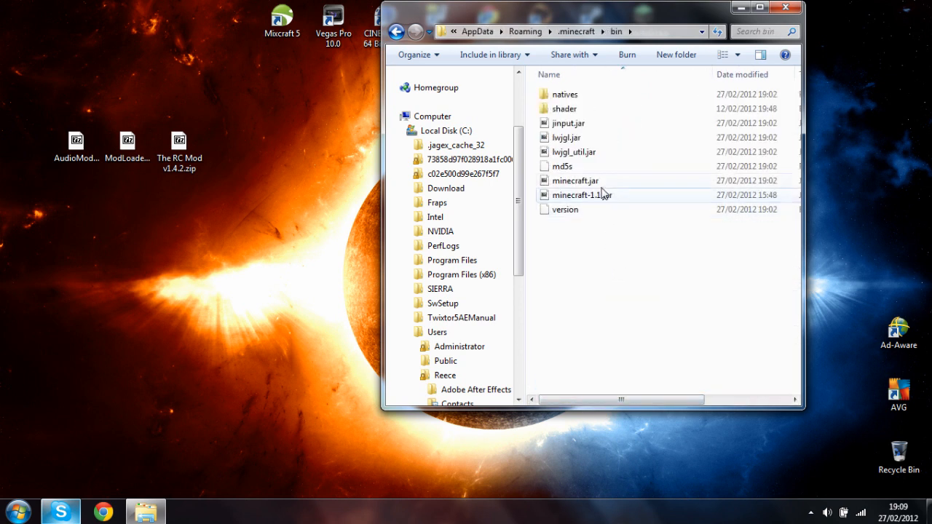
pyautogui.click(575, 181)
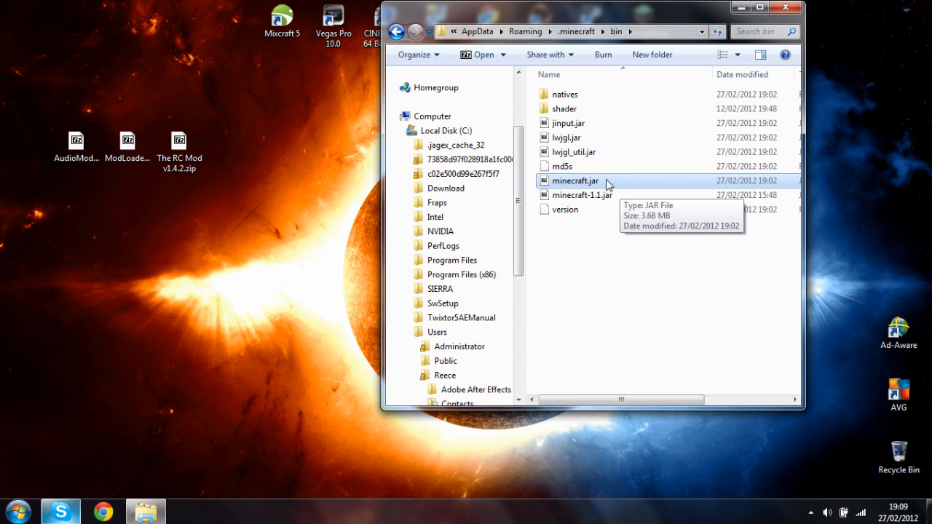
pyautogui.rightClick(575, 180)
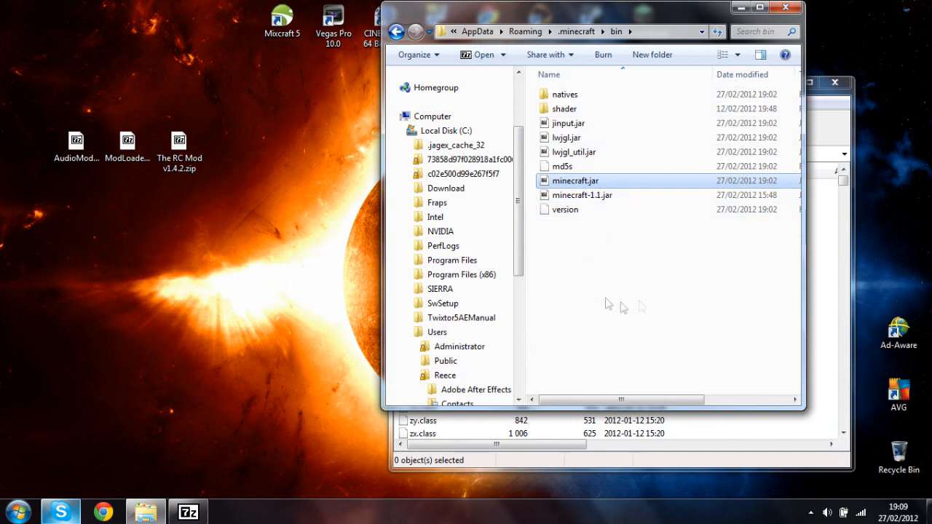
# Step: Delete the META-INF folder from minecraft.jar, then open ModLoader.zip
pyautogui.doubleClick(575, 181)
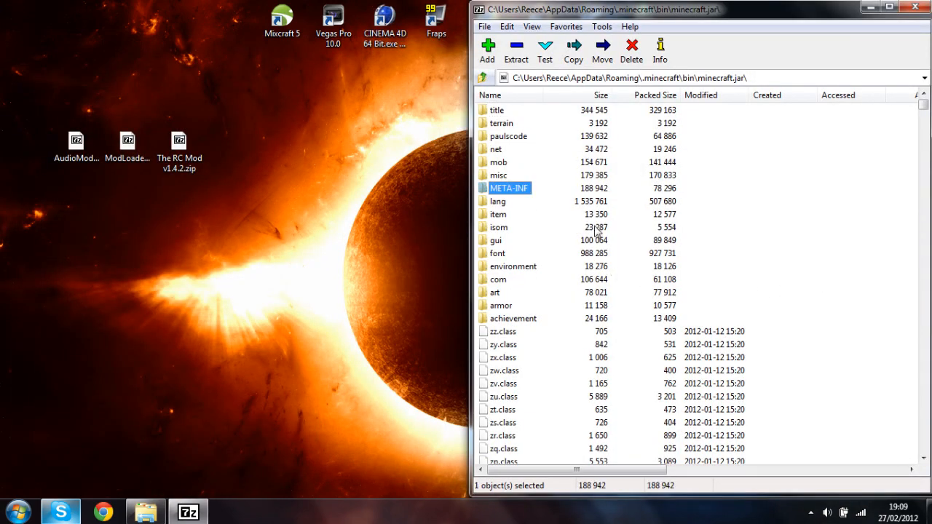
pyautogui.click(631, 48)
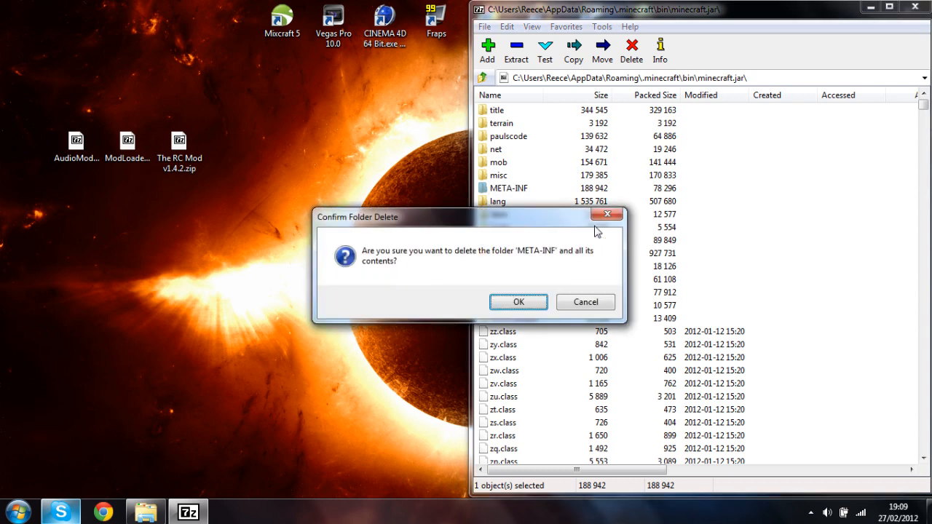
pyautogui.click(517, 301)
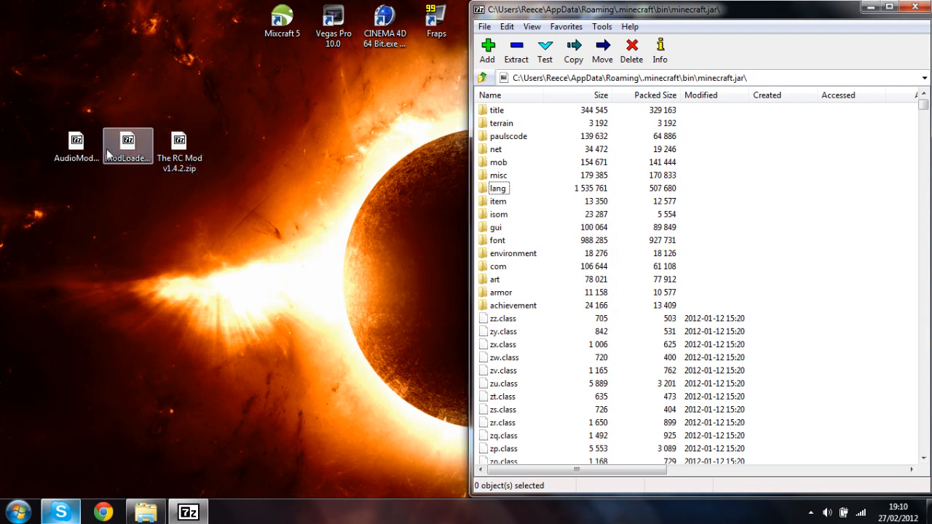
pyautogui.doubleClick(127, 139)
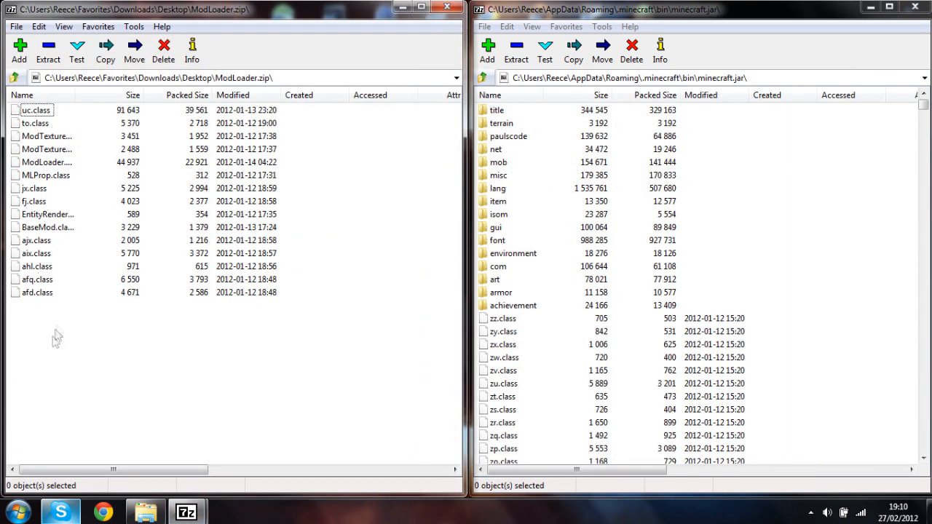
# Step: Copy all ModLoader files and AudioMod's paulscode, ibxm and rg.class into minecraft.jar
pyautogui.press('ctrl+a')
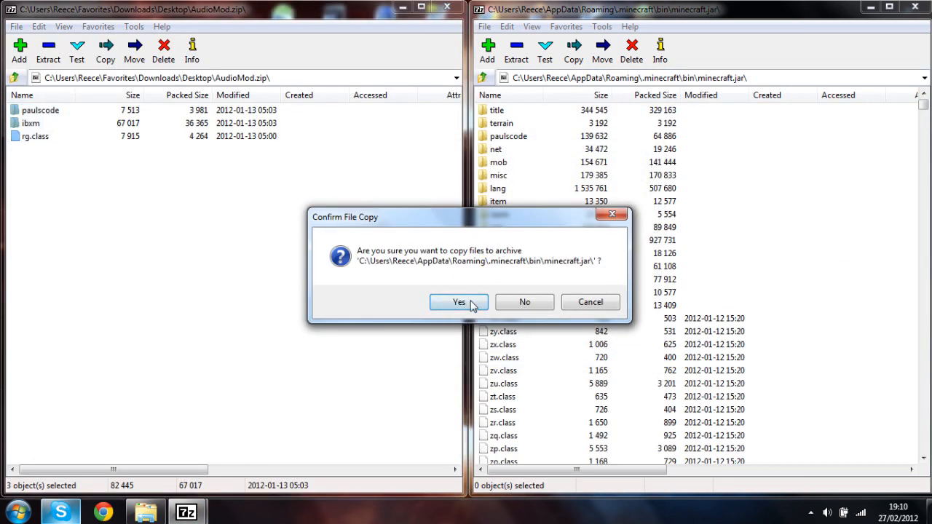
pyautogui.click(459, 301)
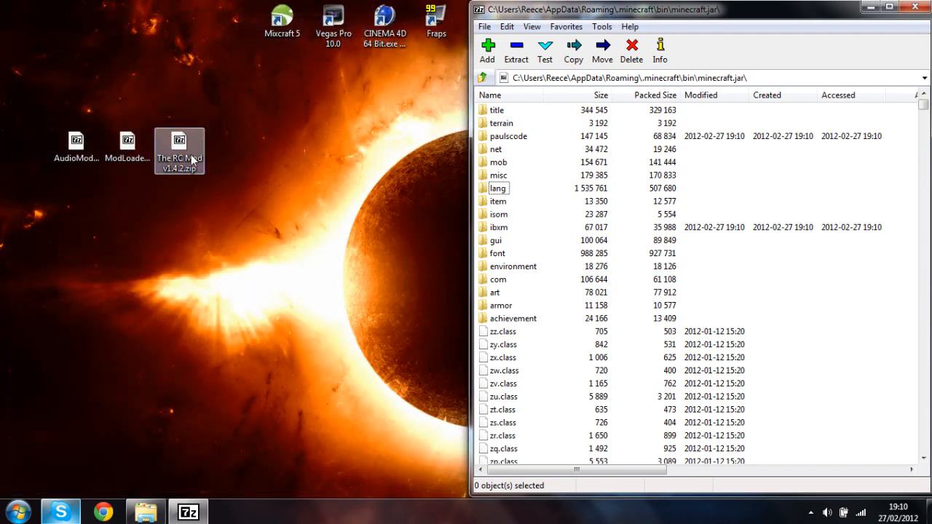
pyautogui.doubleClick(180, 149)
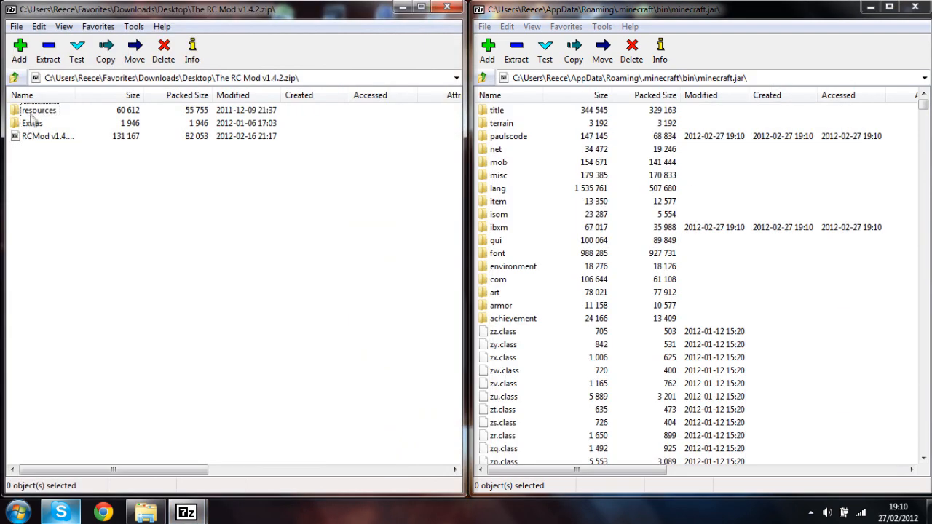
# Step: Copy the inner RCMod v1.4.2 archive into minecraft.jar, then browse to The RC Mod's resources folder
pyautogui.click(46, 136)
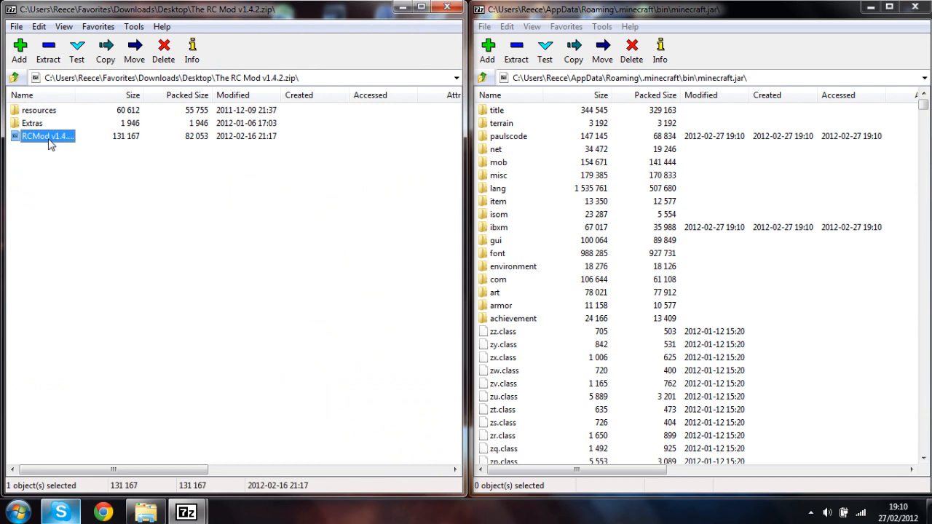
pyautogui.doubleClick(47, 136)
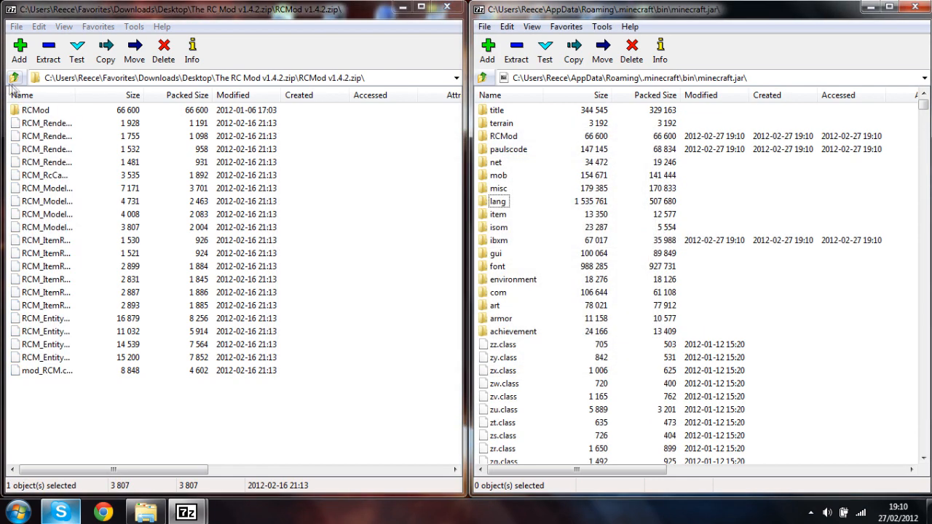
pyautogui.click(13, 78)
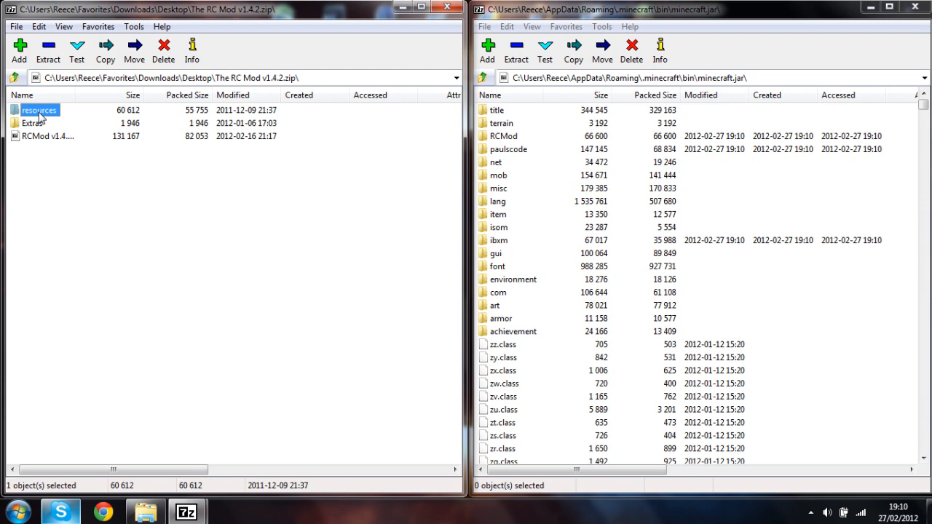
pyautogui.doubleClick(39, 110)
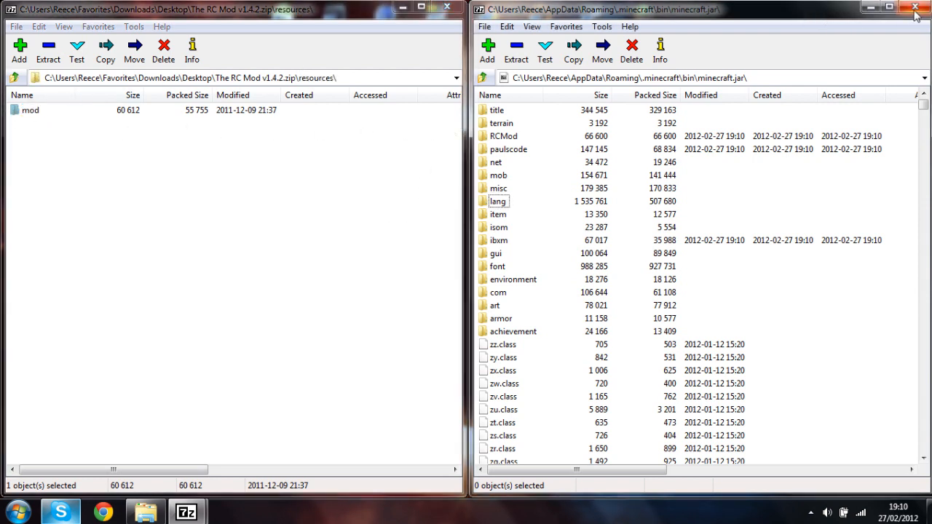
# Step: Close the minecraft.jar window and open the .minecraft resources folder
pyautogui.click(914, 7)
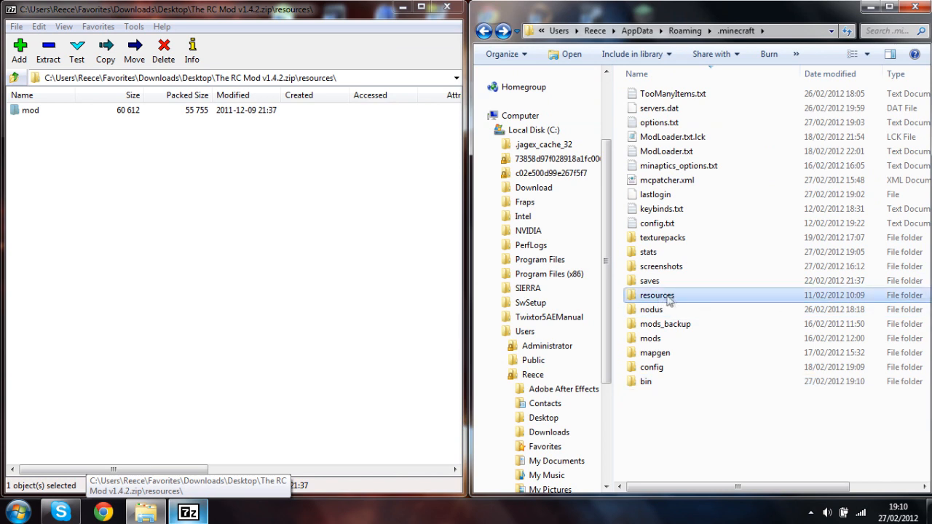
pyautogui.doubleClick(656, 295)
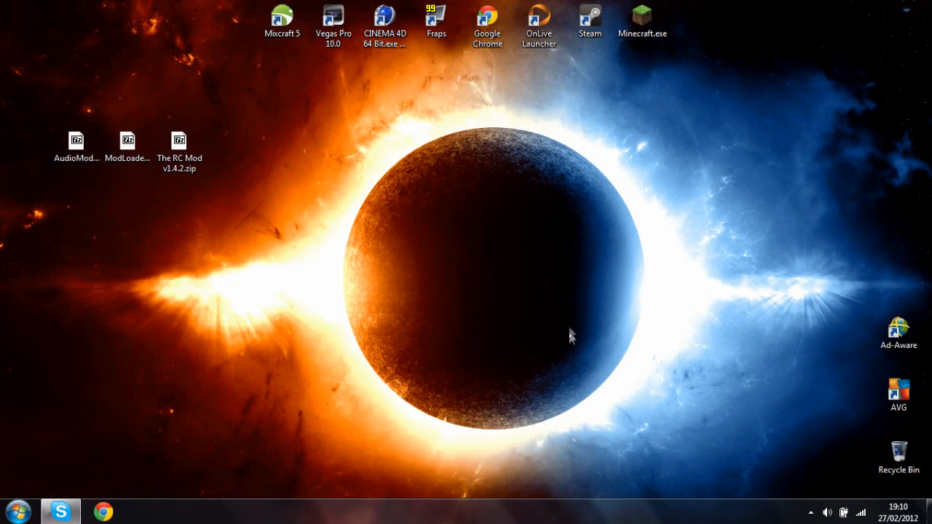
pyautogui.moveTo(521, 229)
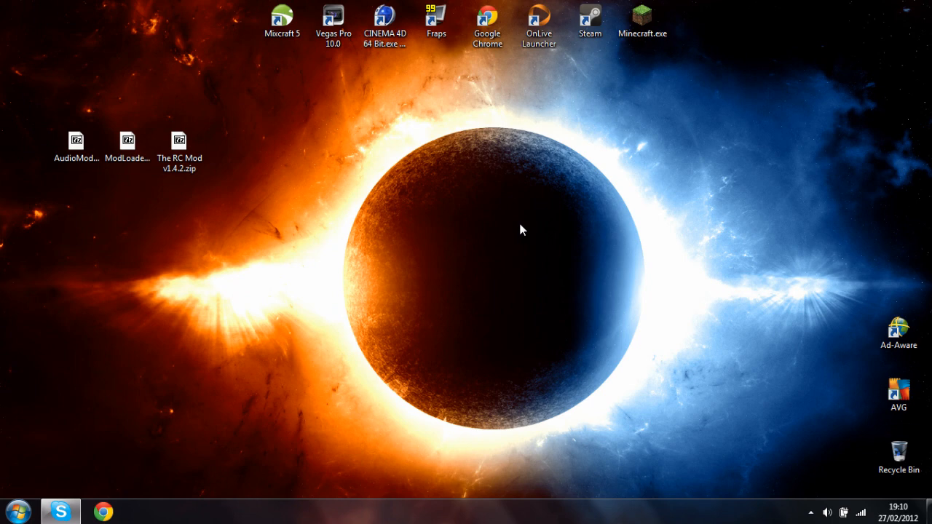